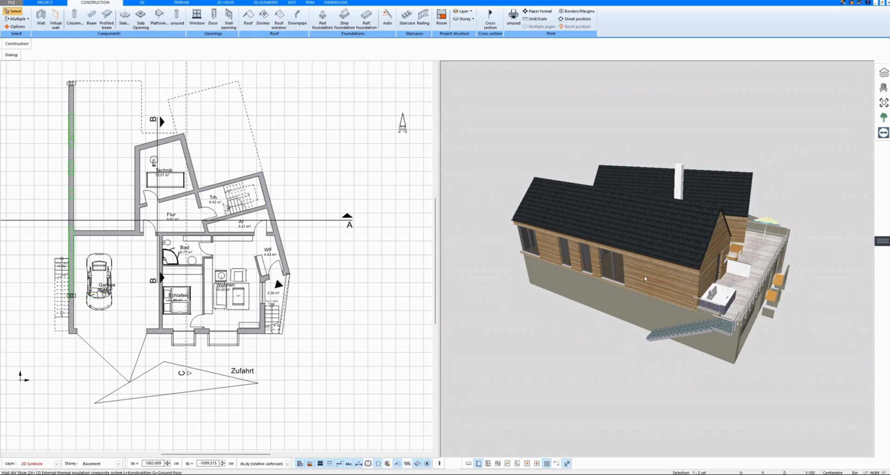
Step: Show the 3D editing tools to view the basement side with its garage doors
left_click(141, 3)
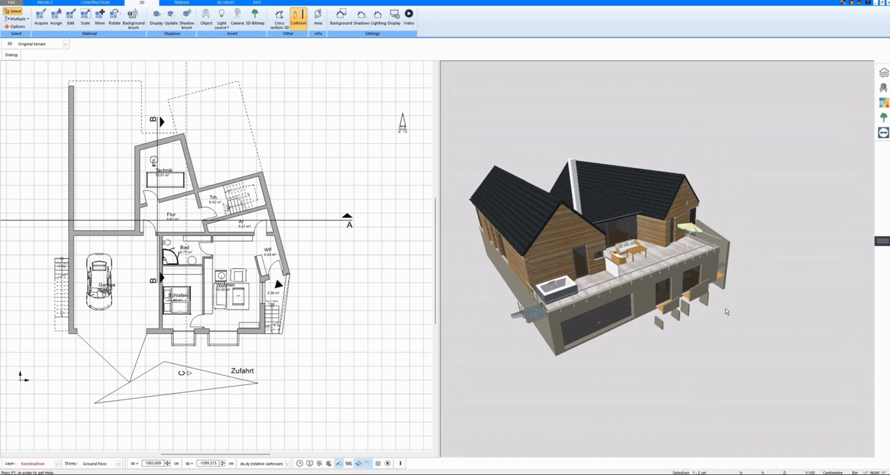
mouse_move(865, 84)
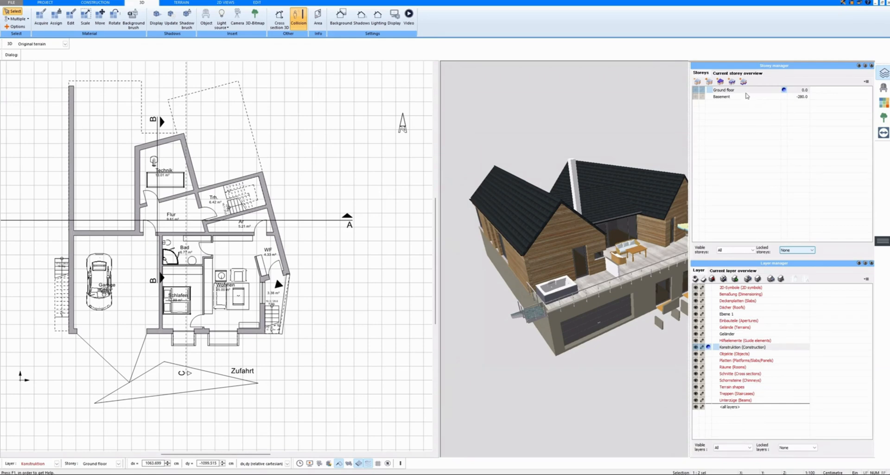
mouse_move(709, 81)
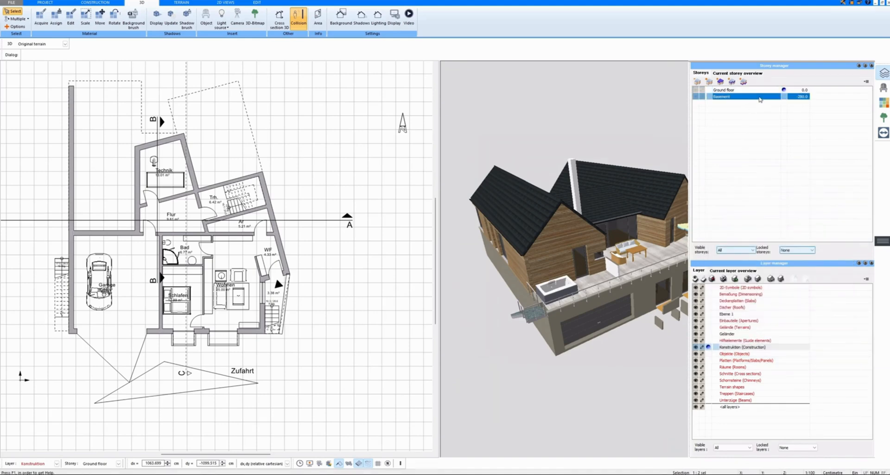
Step: Open the Basement storey settings, confirm its -280 cm level, and make it current
double_click(743, 96)
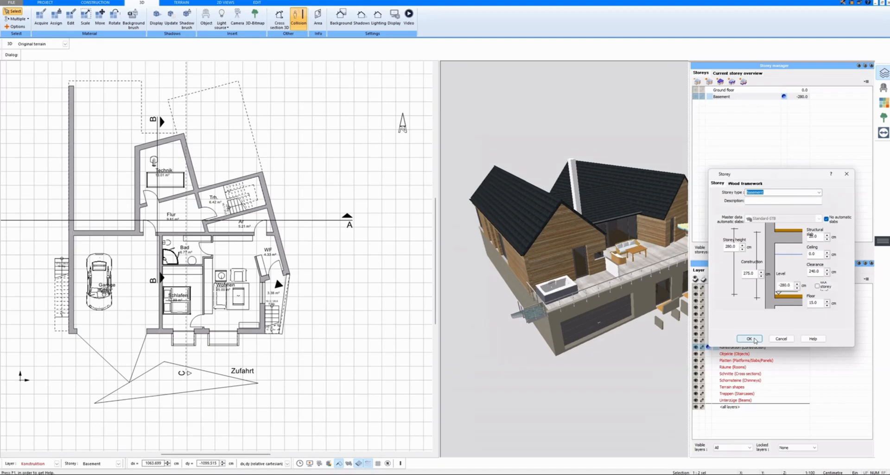
left_click(748, 338)
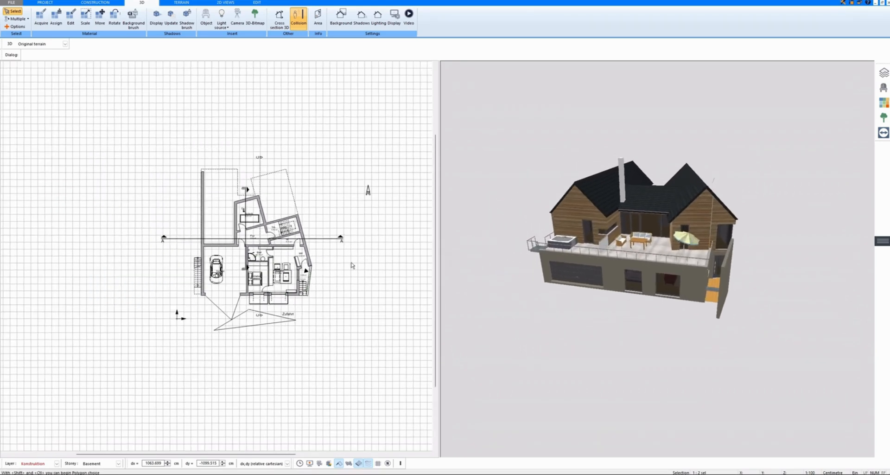
Step: Make the Ground floor the active storey again, close the Storey manager, and show terrain tools
left_click(95, 3)
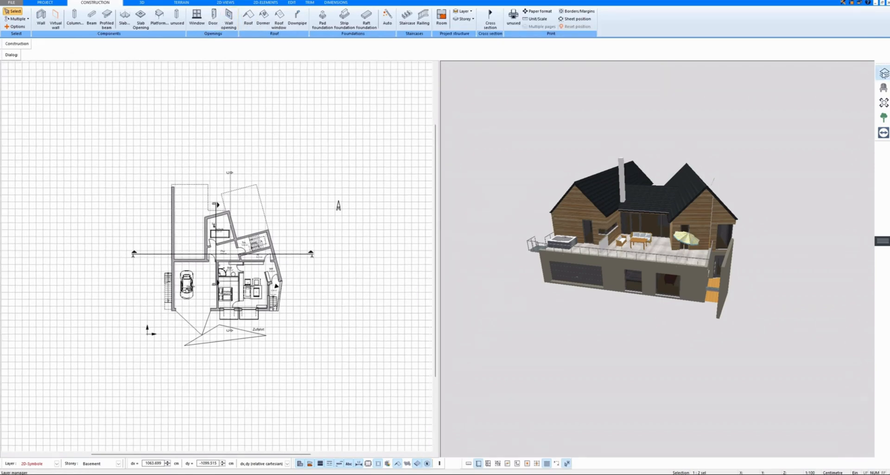
left_click(463, 17)
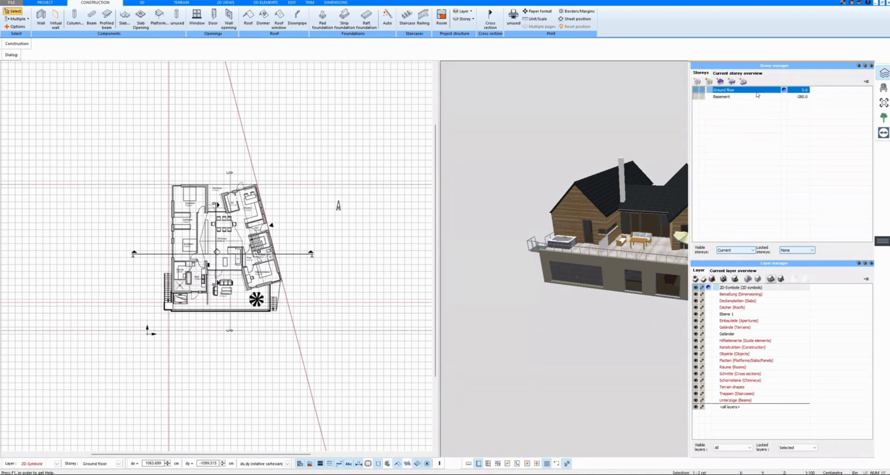
left_click(882, 72)
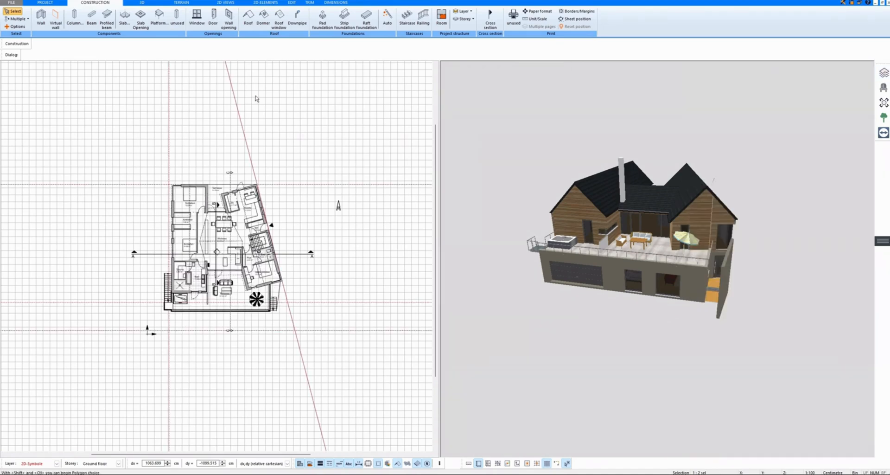
left_click(181, 2)
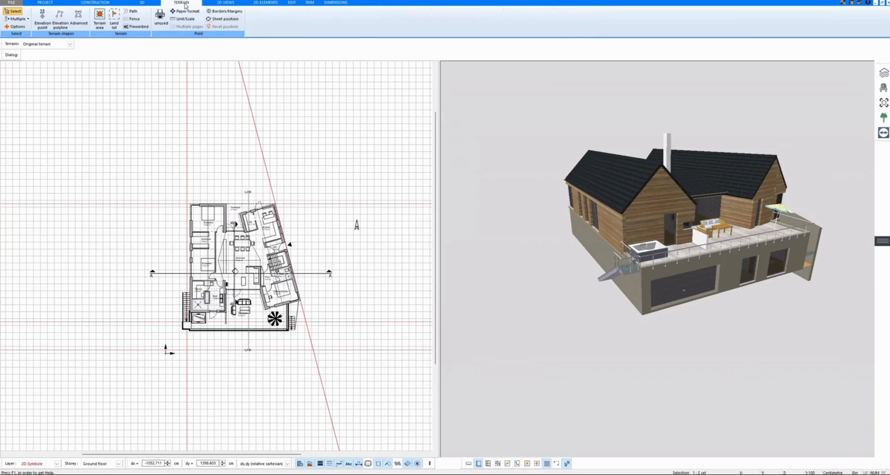
Step: Draw a rectangular terrain area from above-left to below-right of the floor plan
left_click(99, 18)
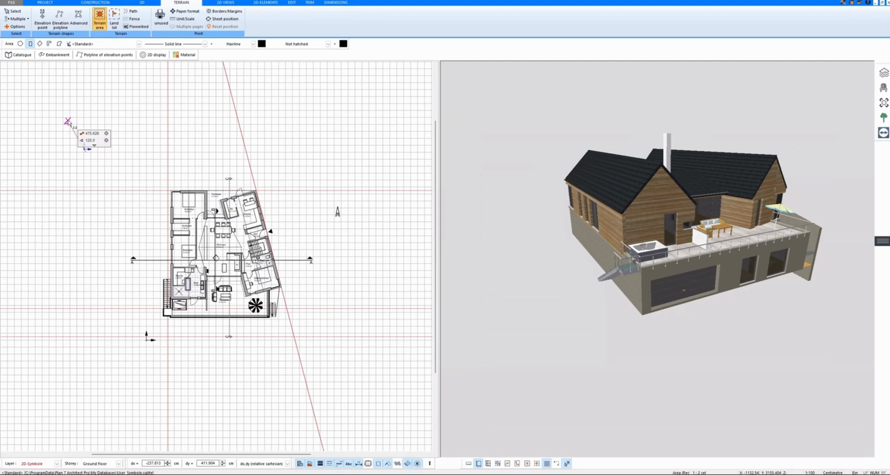
left_click_drag(68, 119, 305, 338)
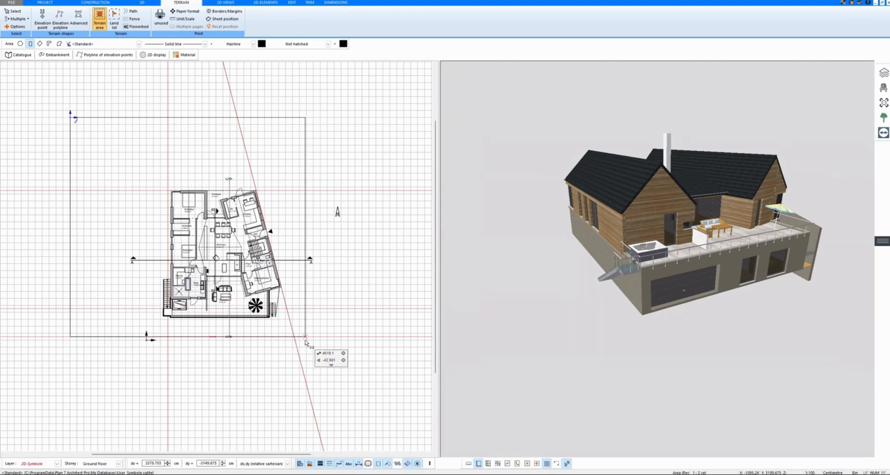
left_click_drag(305, 341, 368, 408)
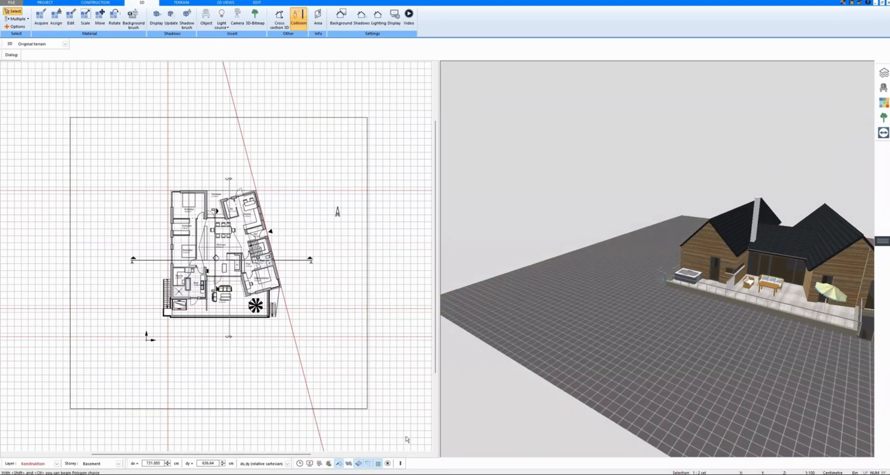
mouse_move(377, 466)
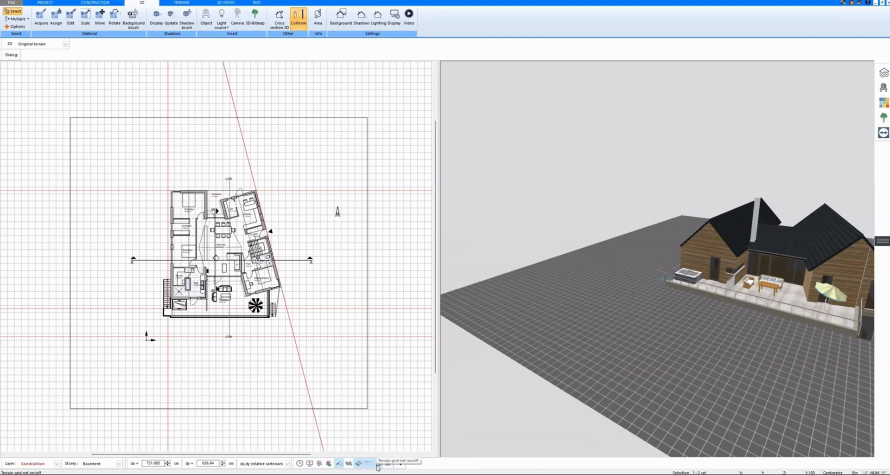
Step: Turn off the terrain grid net so the ground renders as green grass
left_click(375, 463)
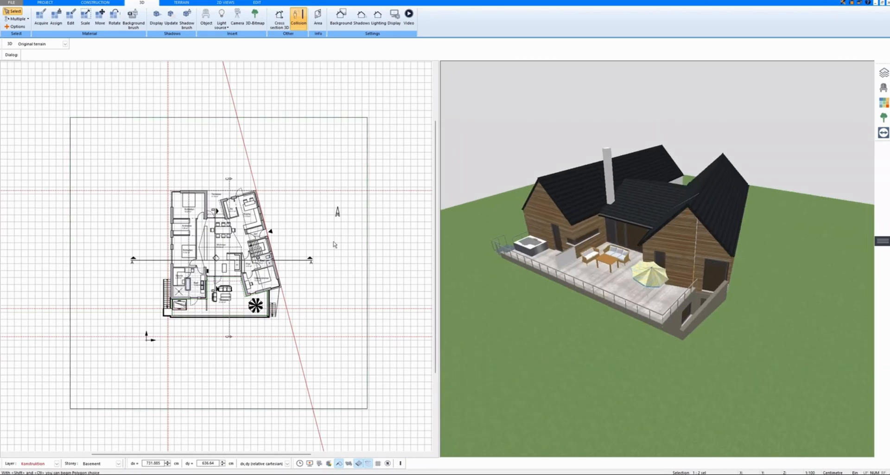
left_click(186, 18)
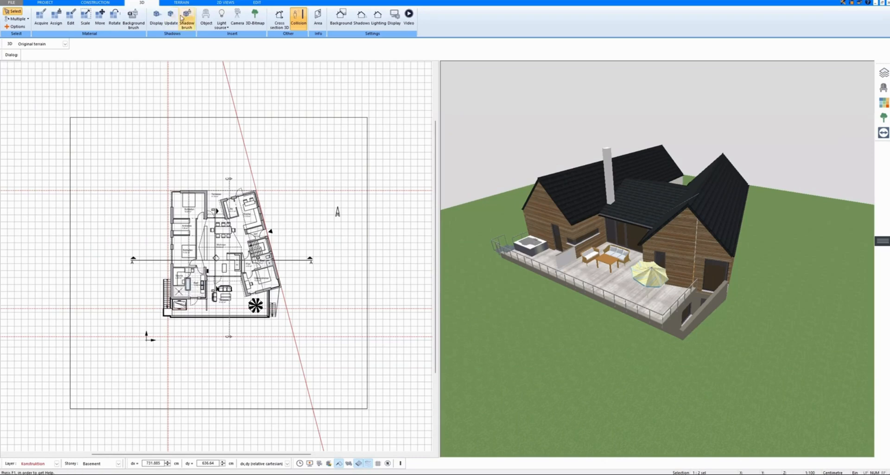
Step: Place elevation points at the terrain corners with heights 2 and -2
left_click(181, 3)
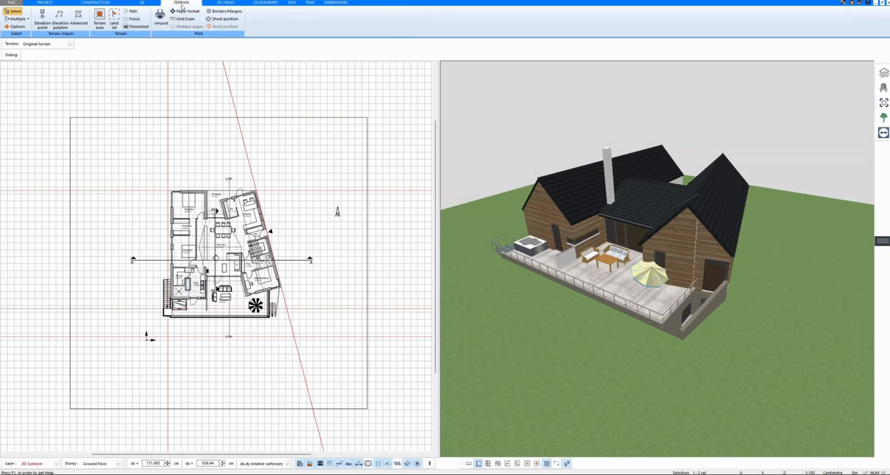
left_click(42, 22)
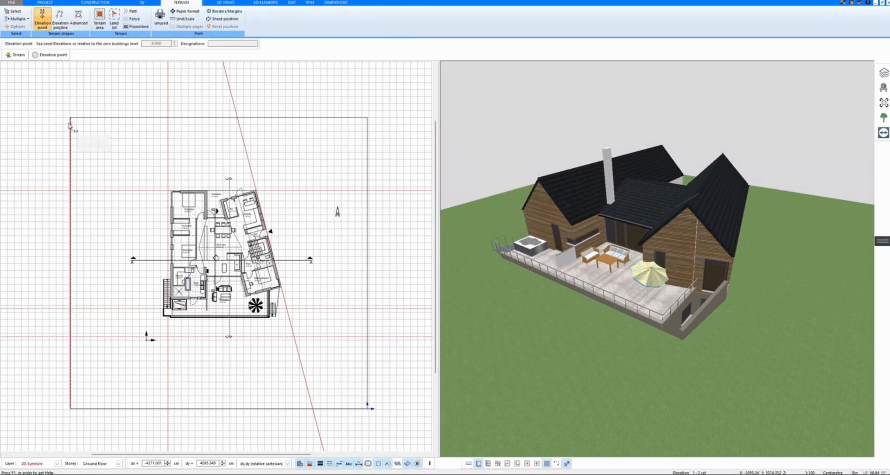
left_click(70, 120)
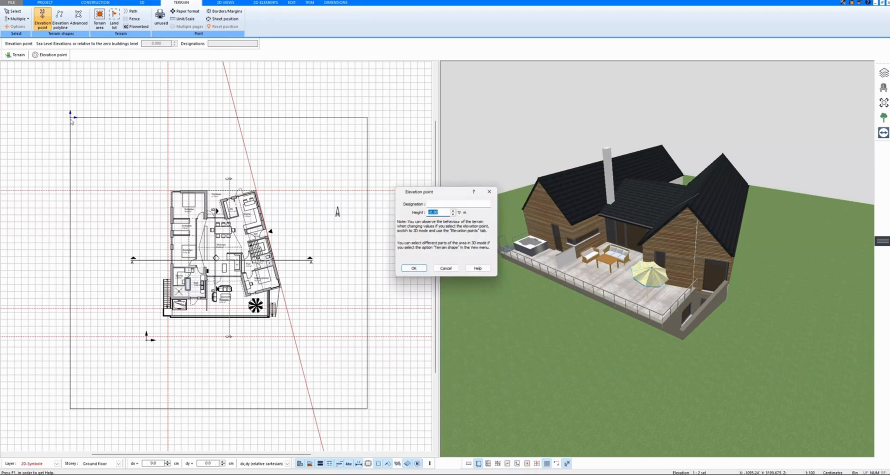
mouse_move(433, 240)
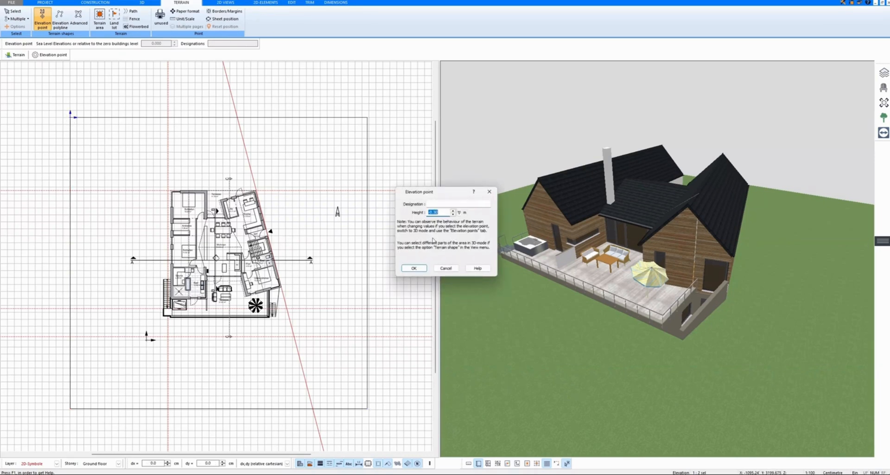
type("2.00")
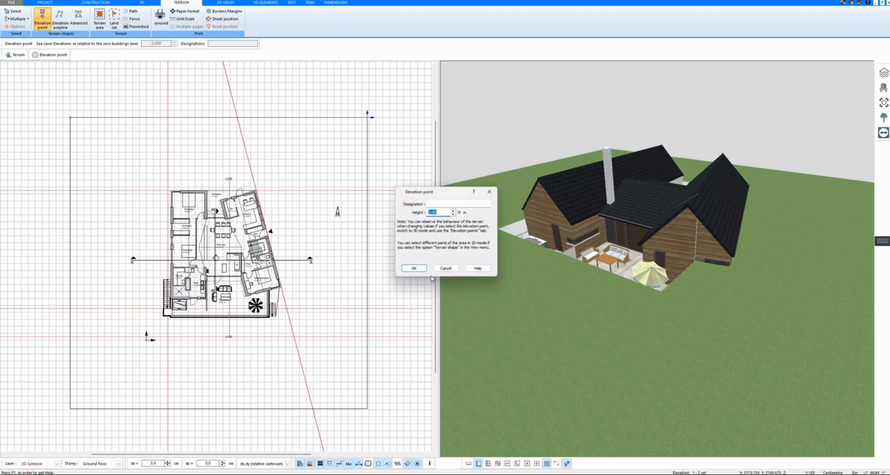
left_click(413, 268)
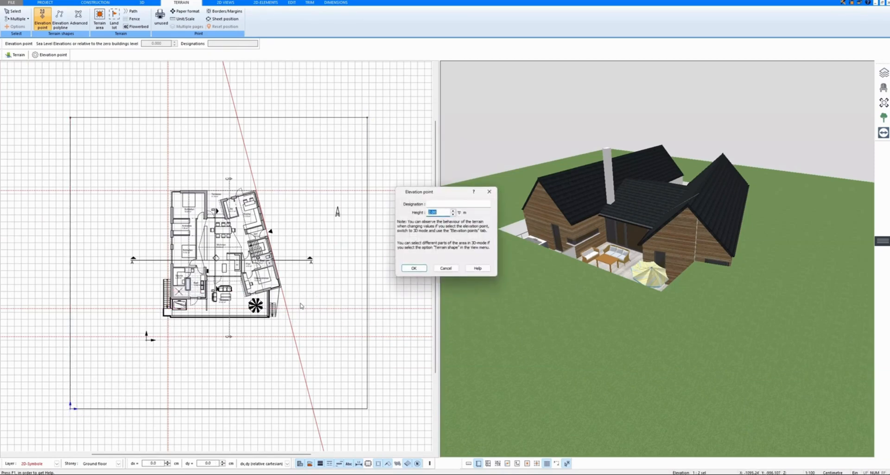
type("-2")
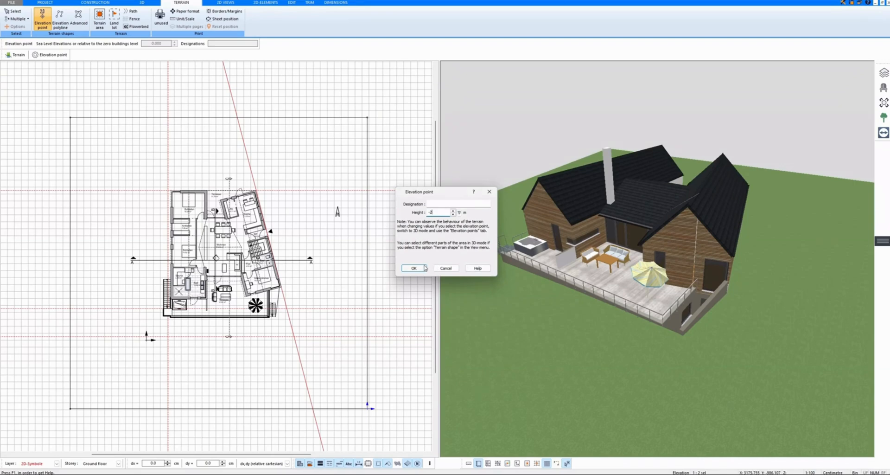
left_click(413, 267)
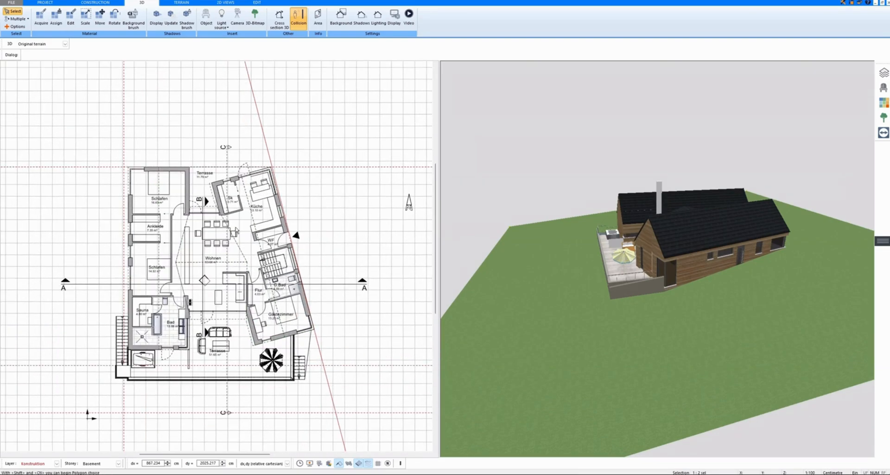
Step: Add an elevation point at the house corner beside the Gästezimmer and confirm its height
left_click(181, 3)
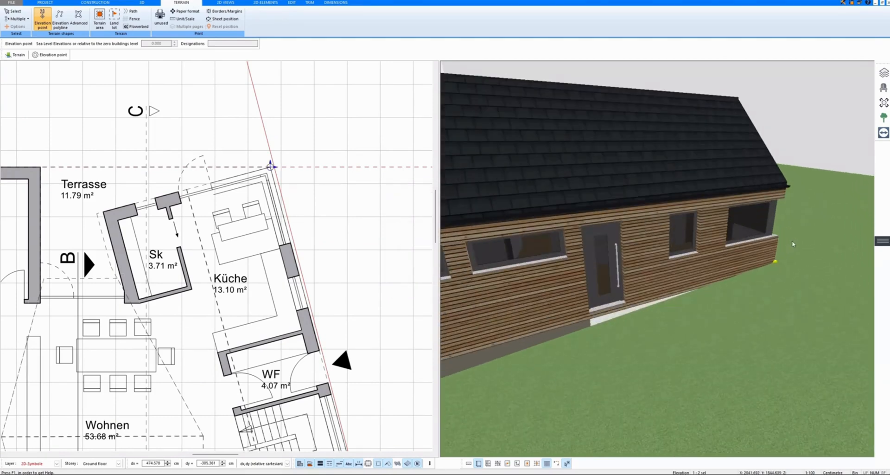
left_click(142, 3)
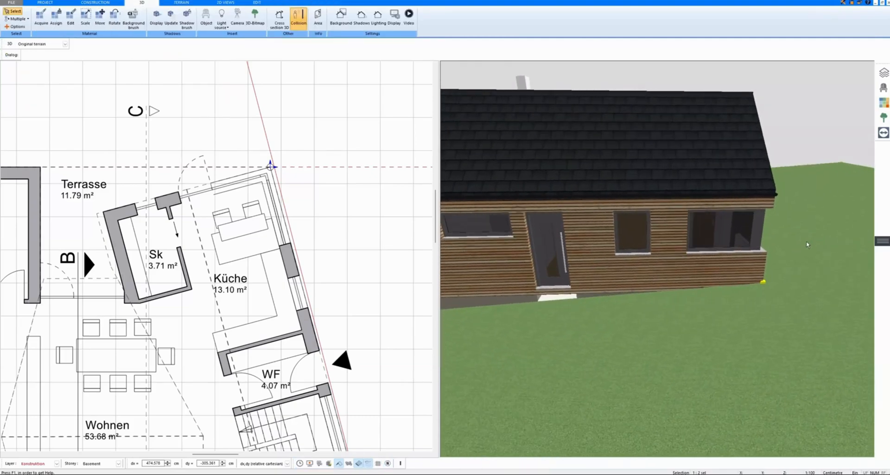
left_click(180, 3)
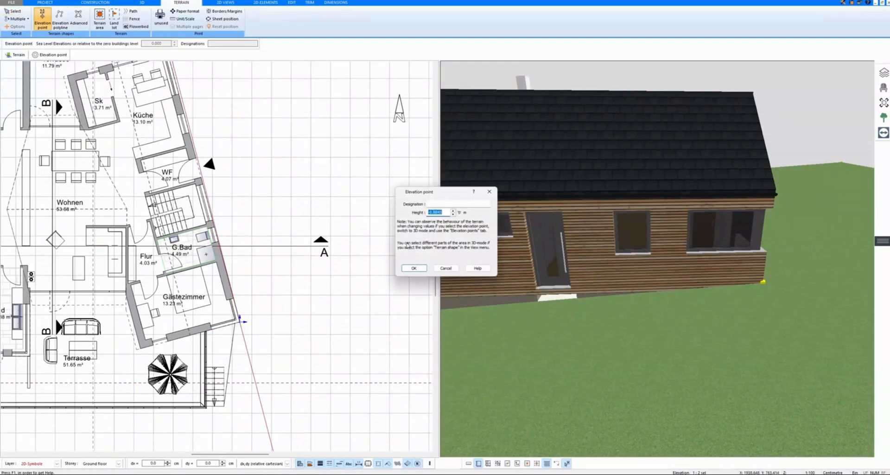
left_click(413, 267)
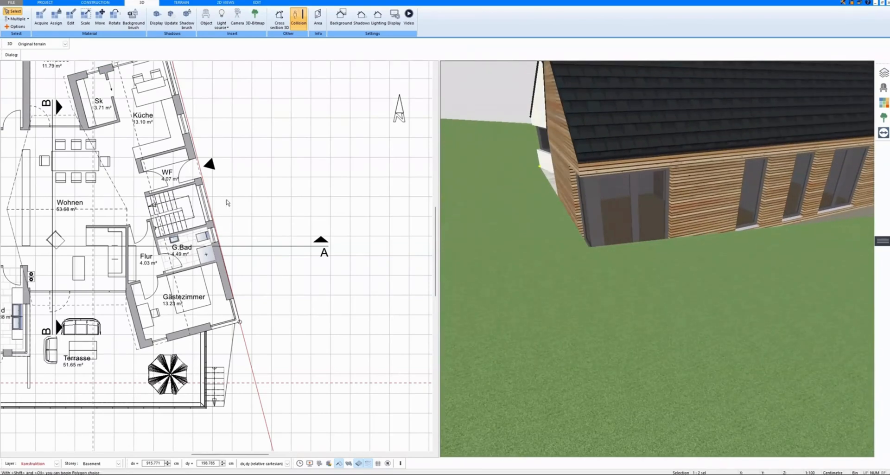
Step: Place two height-0 elevation points at the west corner and along the west wall
left_click(180, 2)
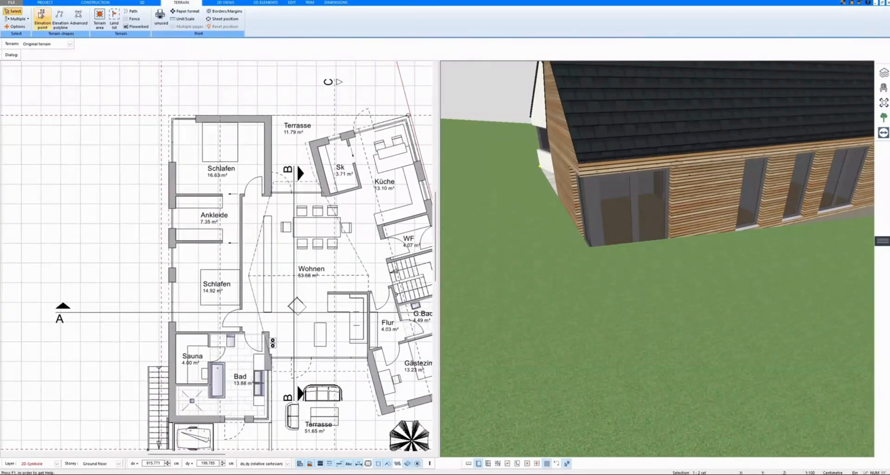
left_click(169, 111)
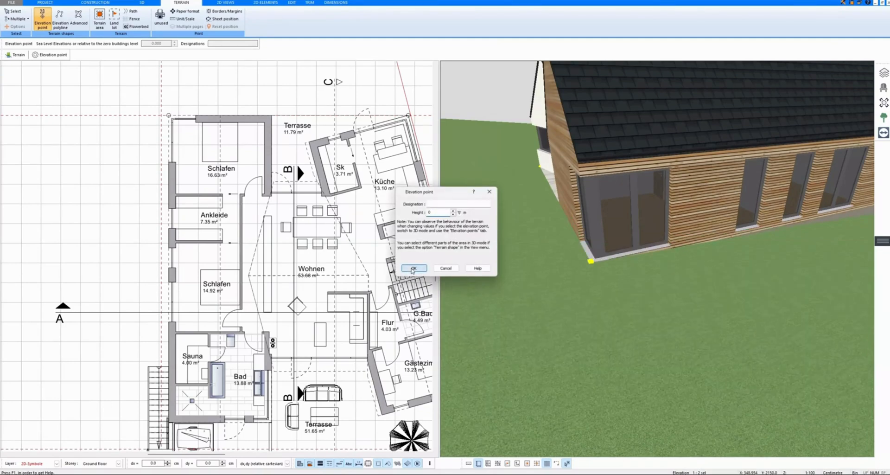
left_click(414, 268)
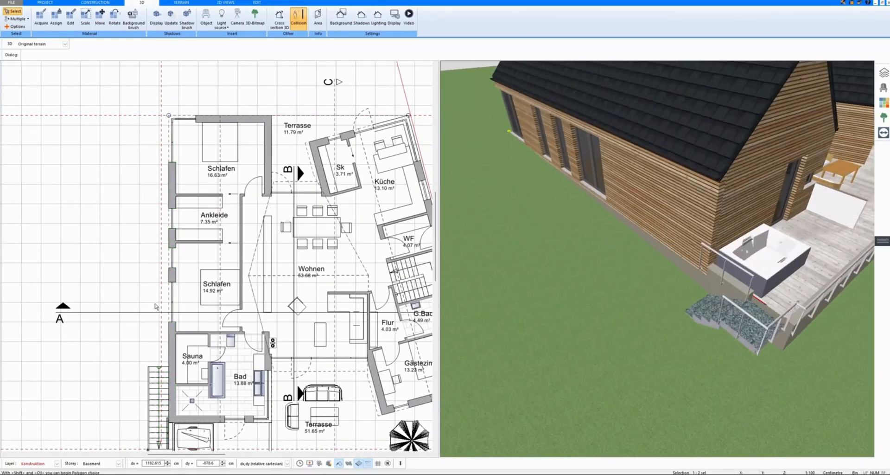
left_click(113, 15)
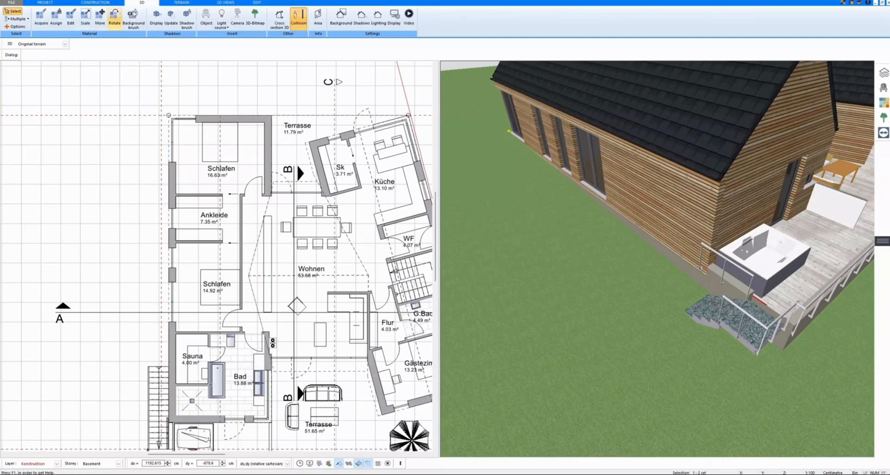
left_click(182, 3)
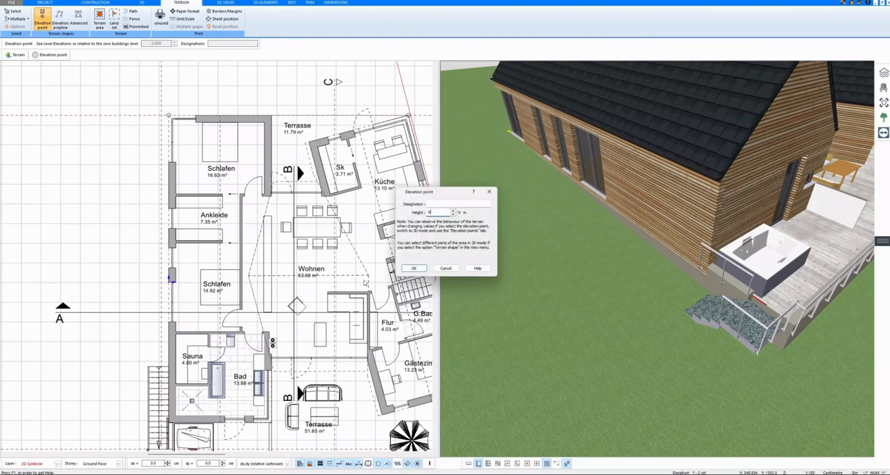
left_click(141, 2)
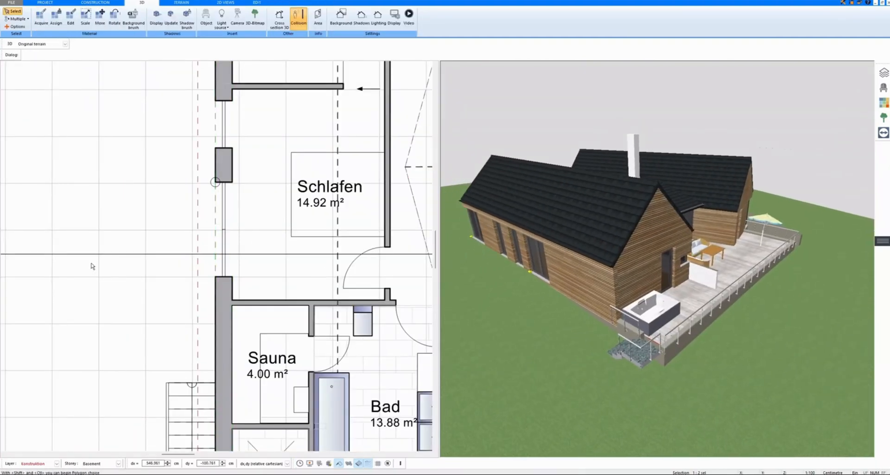
Step: Place two -2.8 m elevation points beside the basement and inspect the exposed wall in 3D
left_click(181, 3)
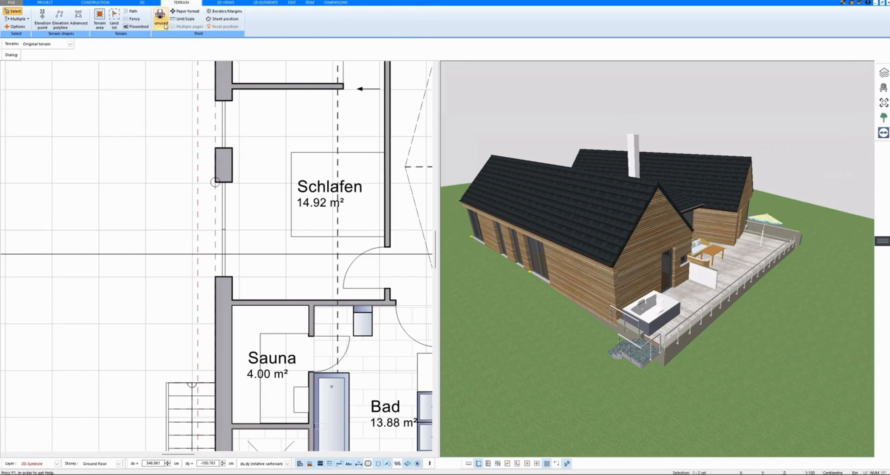
left_click(41, 19)
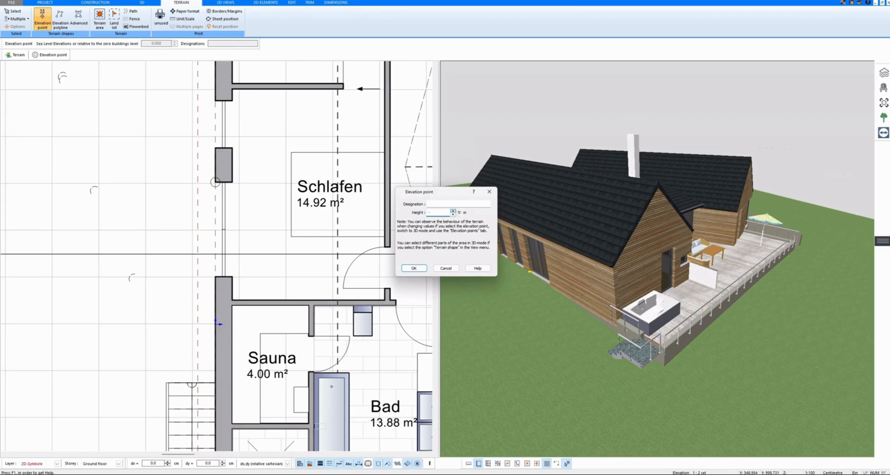
type("-2.8")
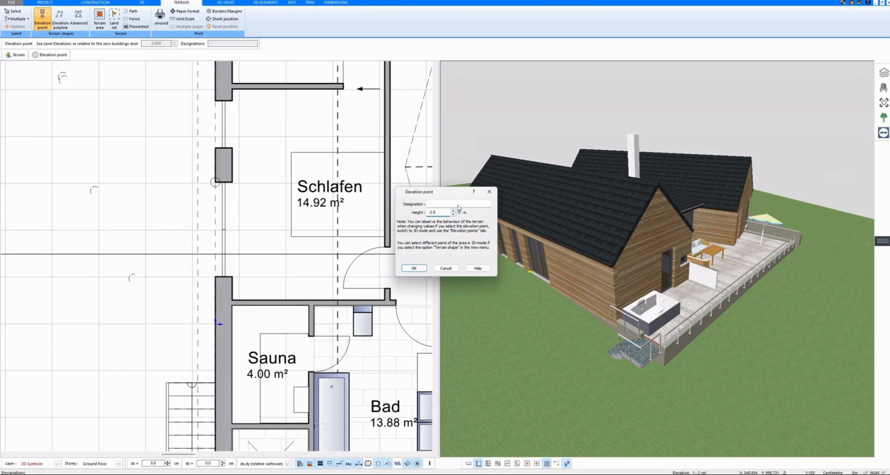
left_click(437, 212)
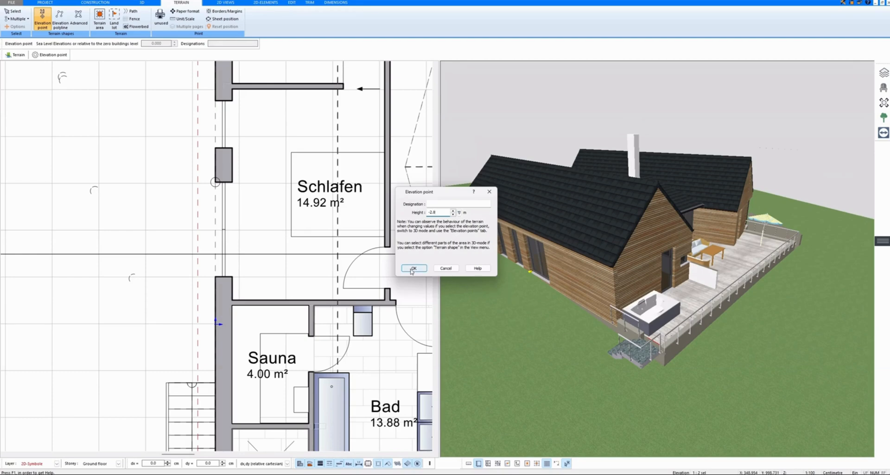
left_click(413, 268)
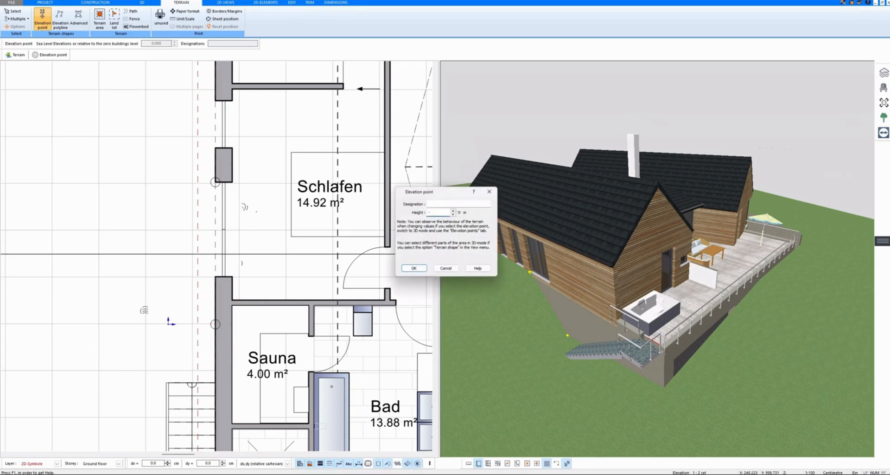
type("-2.8")
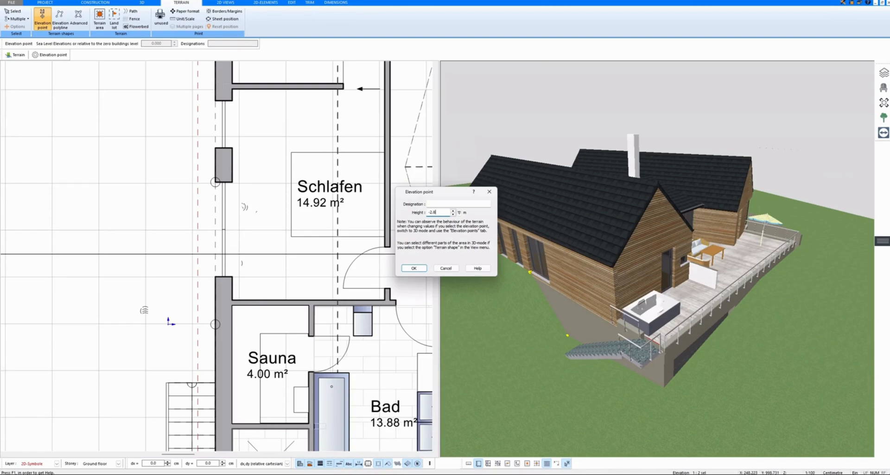
left_click(413, 268)
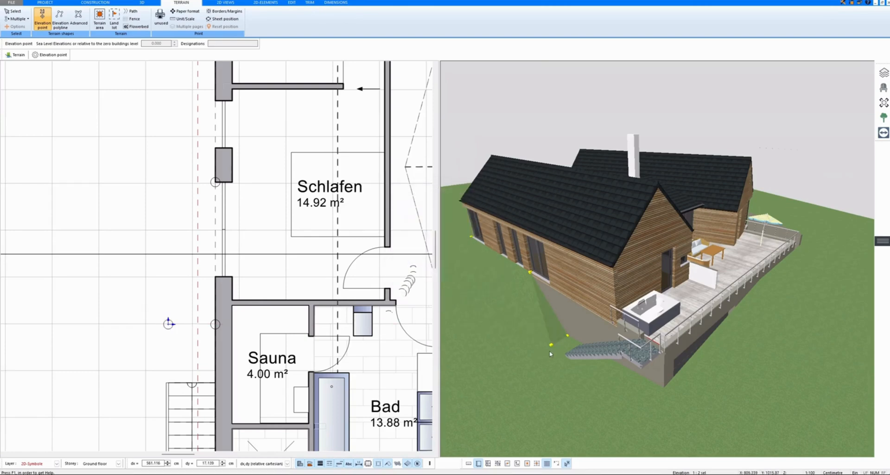
left_click(142, 3)
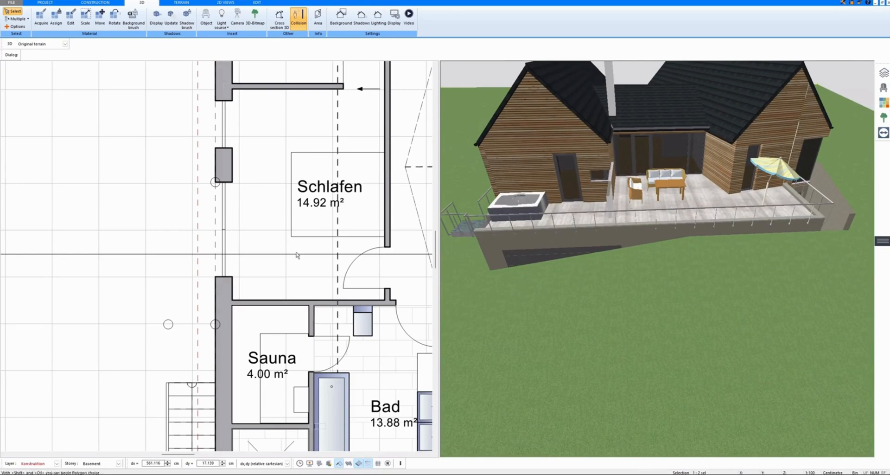
Step: Start an elevation polyline at the first corner of the driveway area below the terrace
left_click(181, 3)
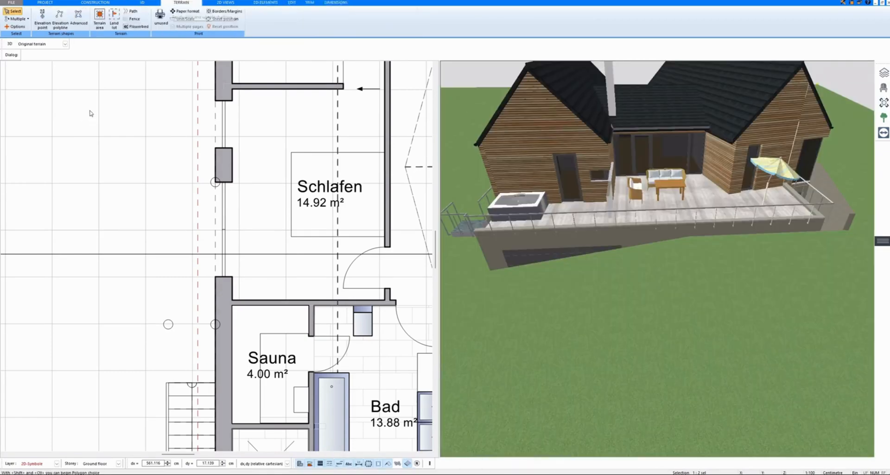
left_click(59, 20)
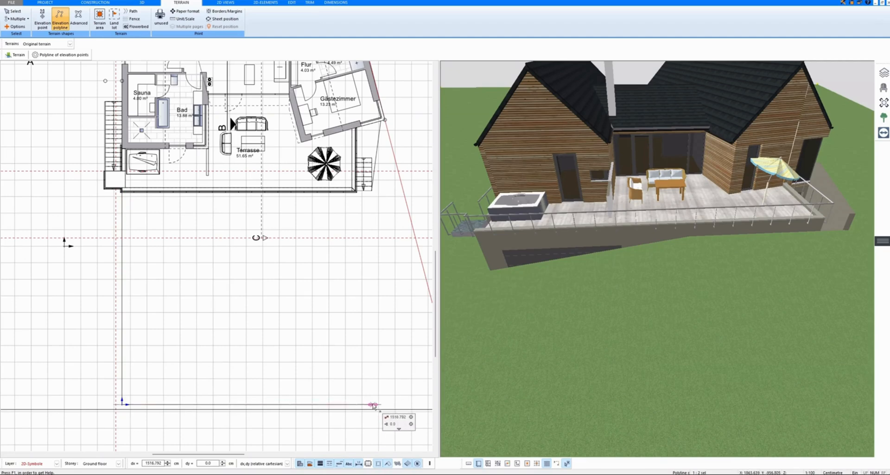
left_click(353, 191)
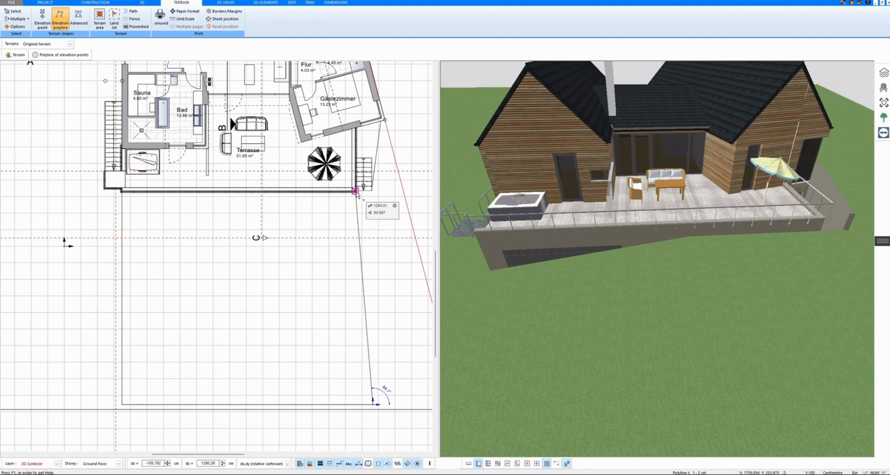
mouse_move(241, 298)
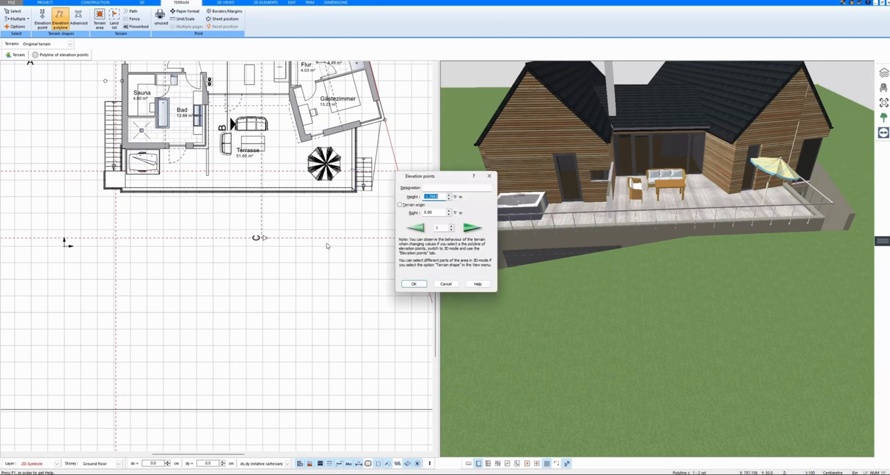
mouse_move(400, 194)
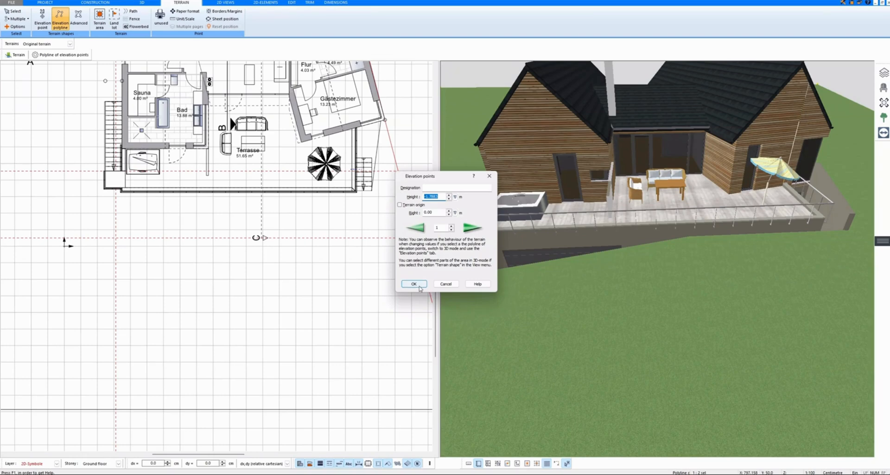
Step: Confirm the polyline settings, then give the next driveway polyline point a height of -2.8 m
left_click(413, 283)
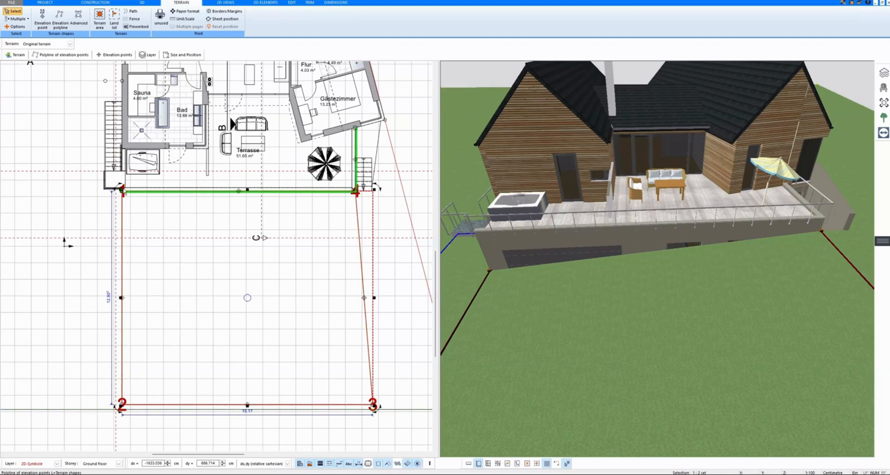
left_click(61, 54)
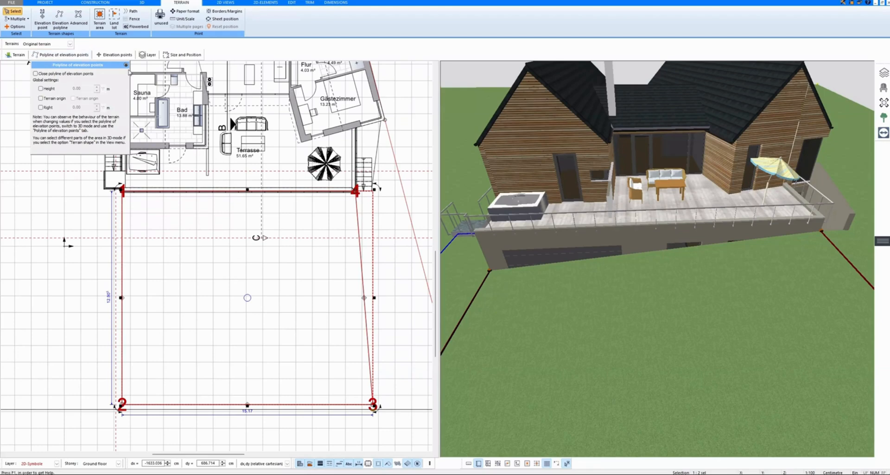
left_click(116, 55)
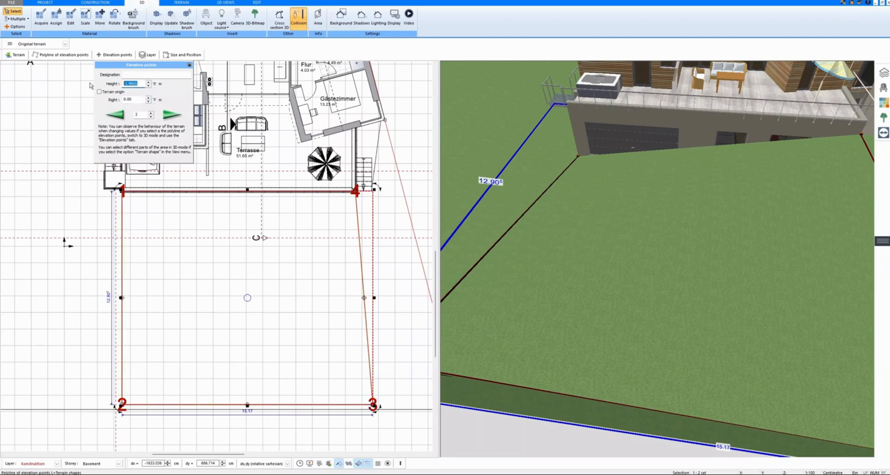
left_click(171, 115)
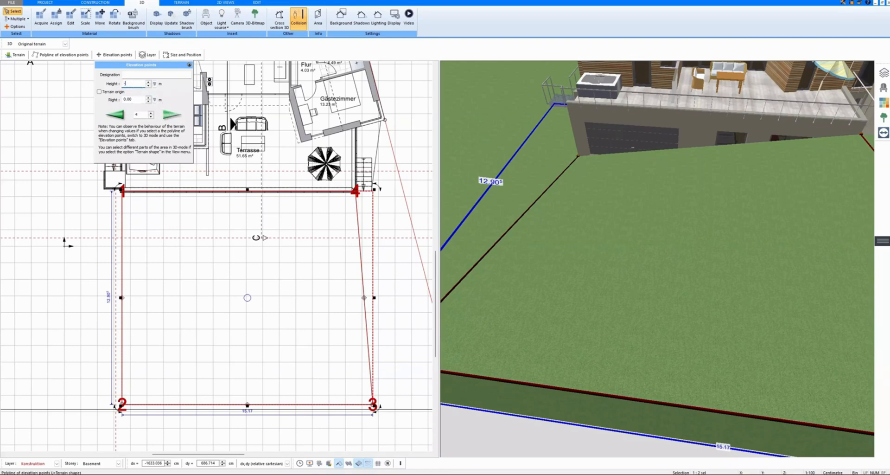
type("-2.8")
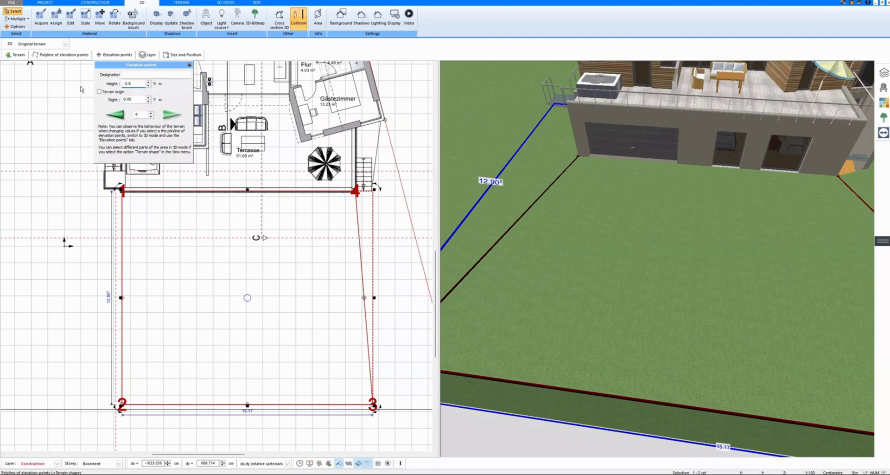